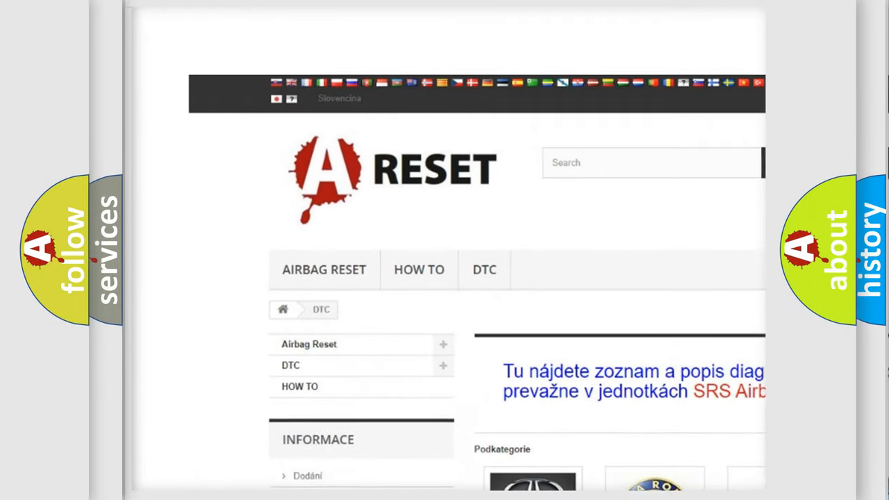
scroll("down", 3)
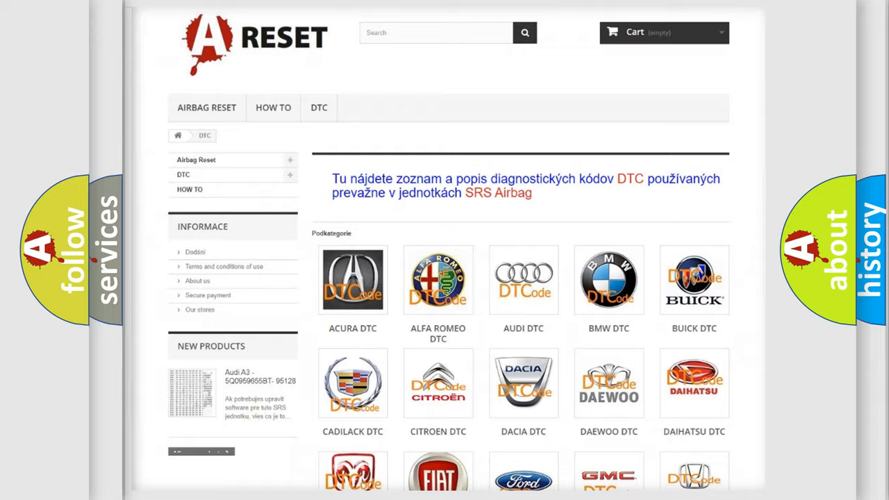
scroll("down", 3)
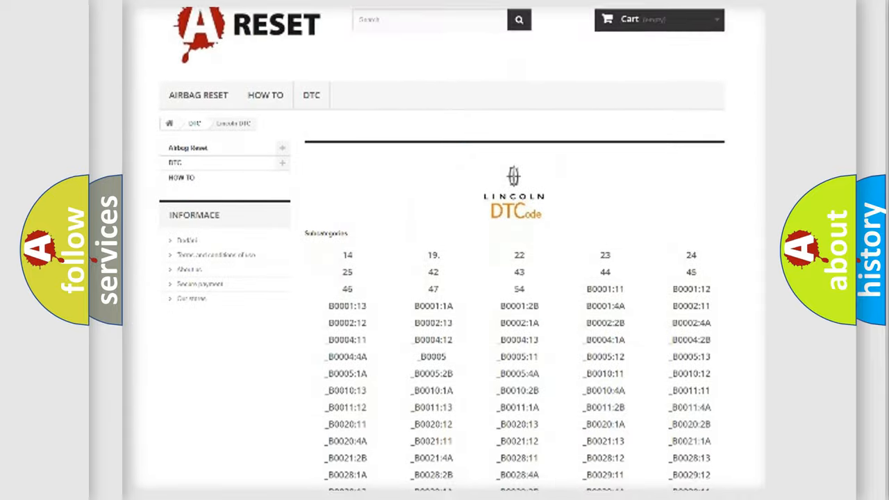
scroll("down", 3)
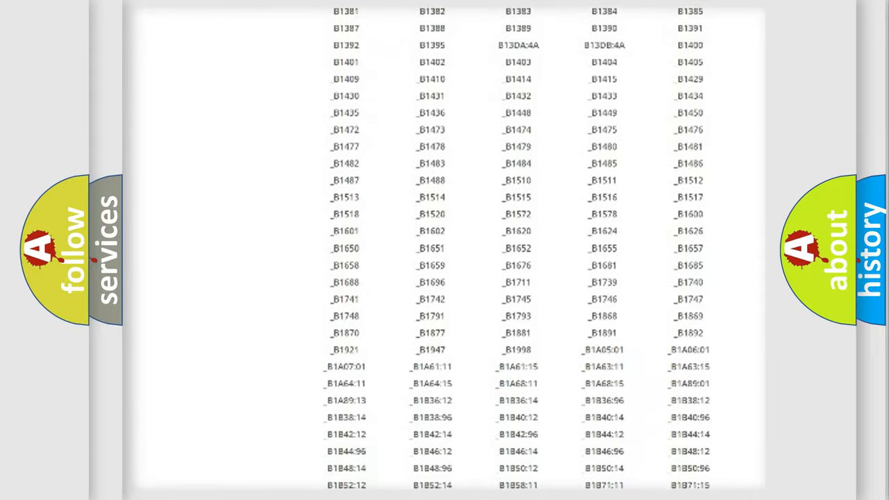